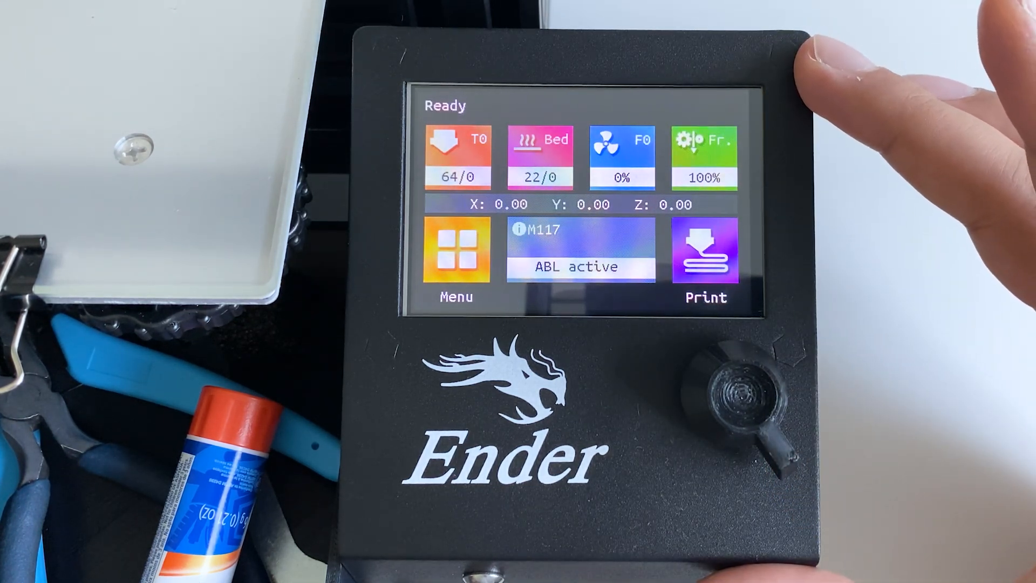
- Open the T0 nozzle Heat screen, showing 61 °C toward a 230 °C target
left_click(456, 155)
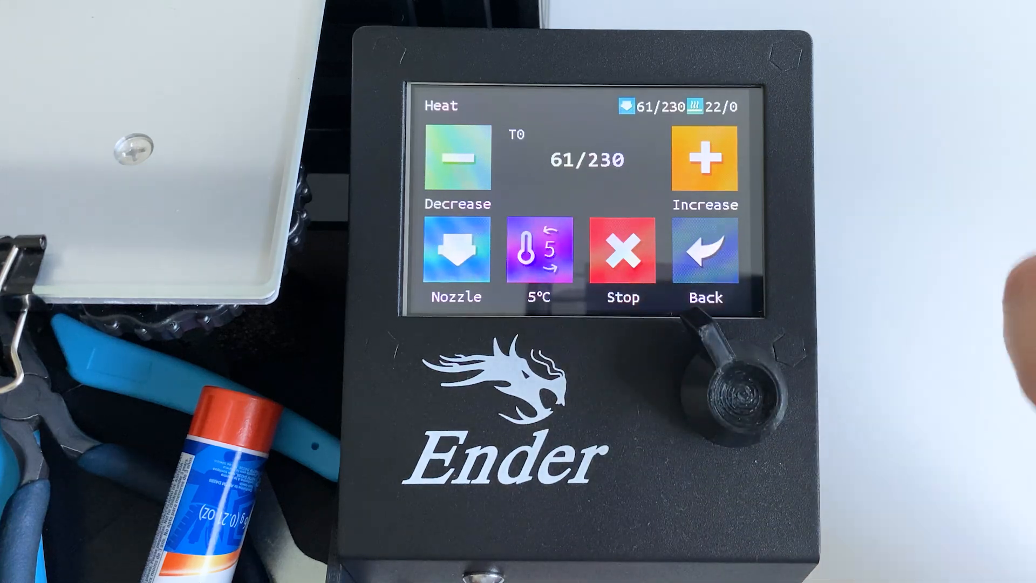
- Lower the T0 nozzle target temperature from 230 °C to 195 °C
left_click(704, 258)
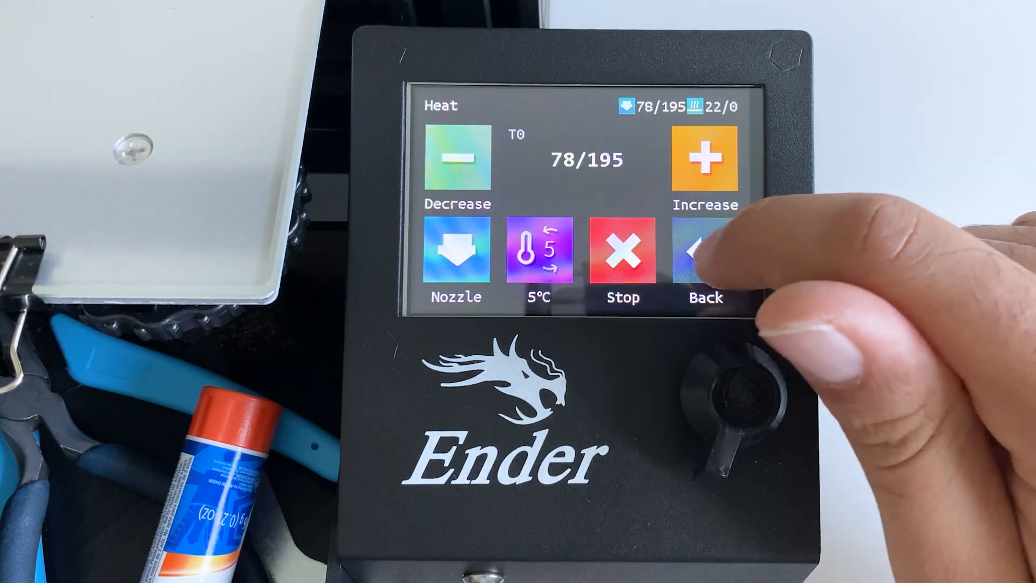
- Go back to the Ready home screen showing nozzle 80/195 °C and speed 133%
left_click(704, 258)
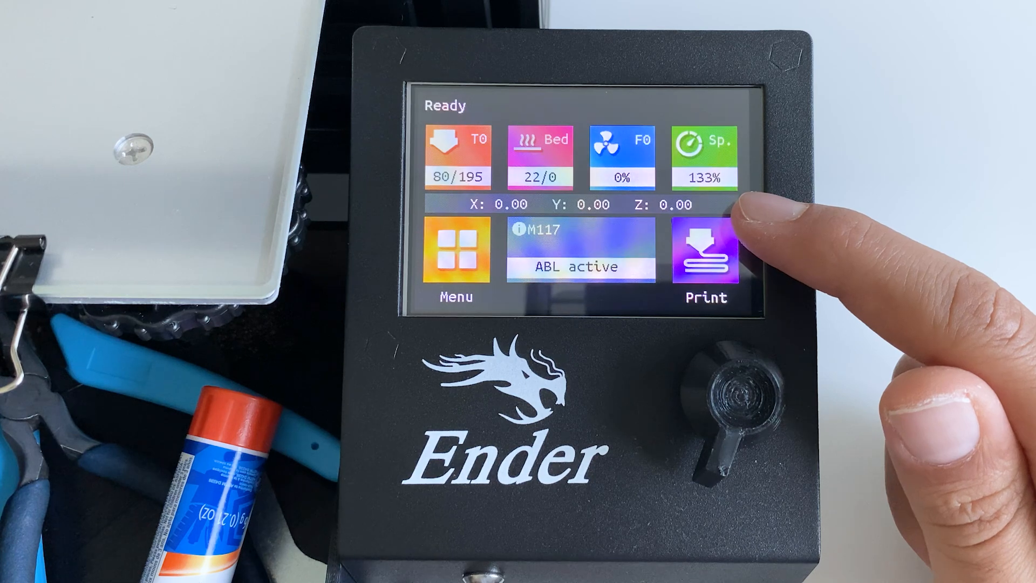